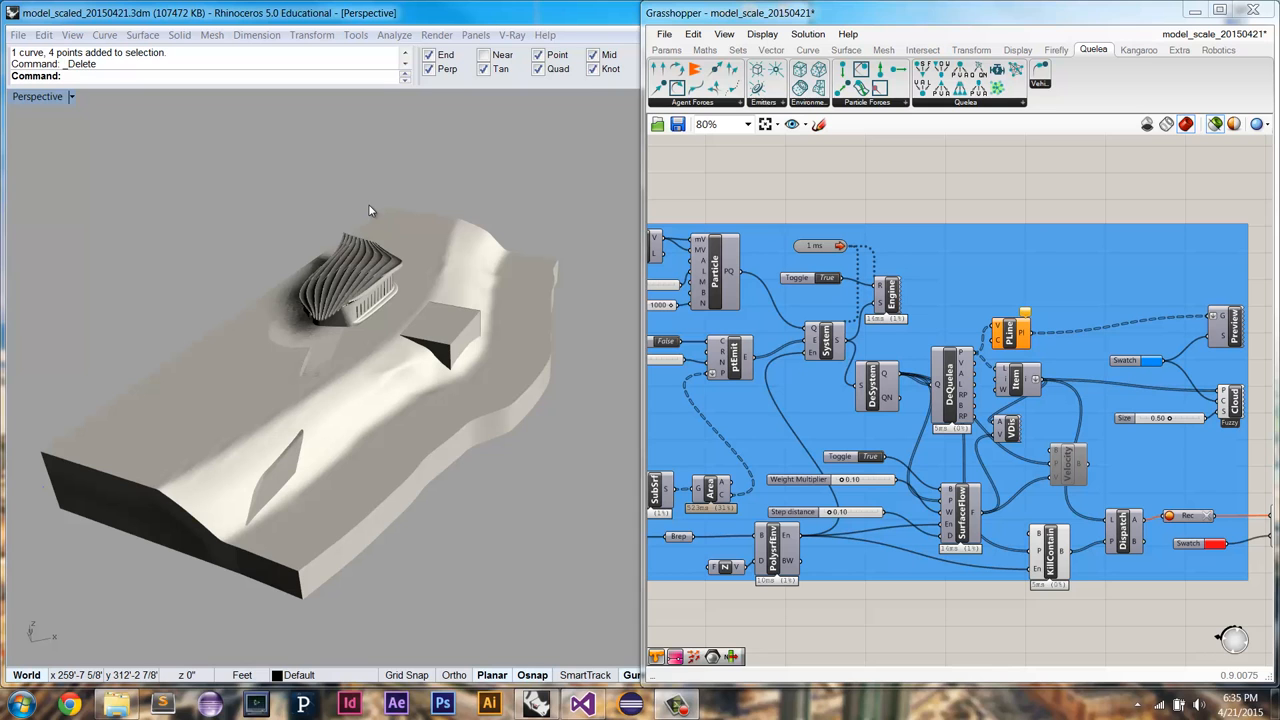
mouse_move(368, 322)
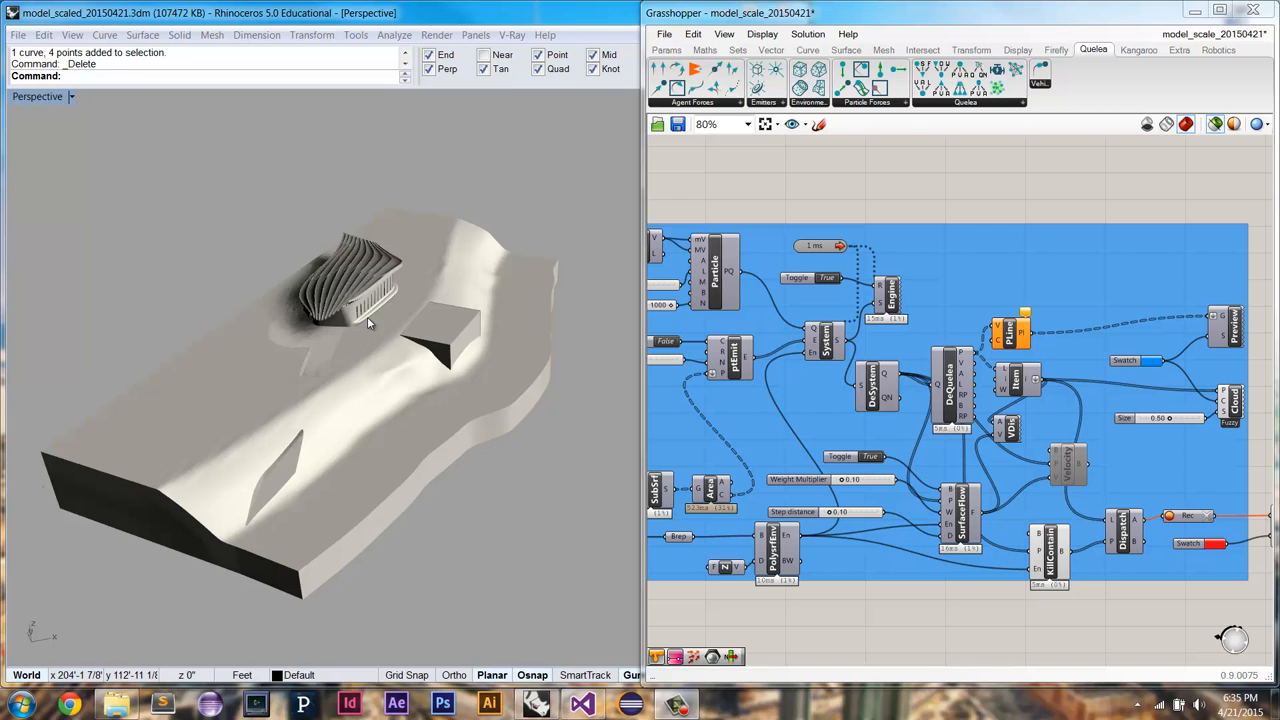
mouse_move(340, 296)
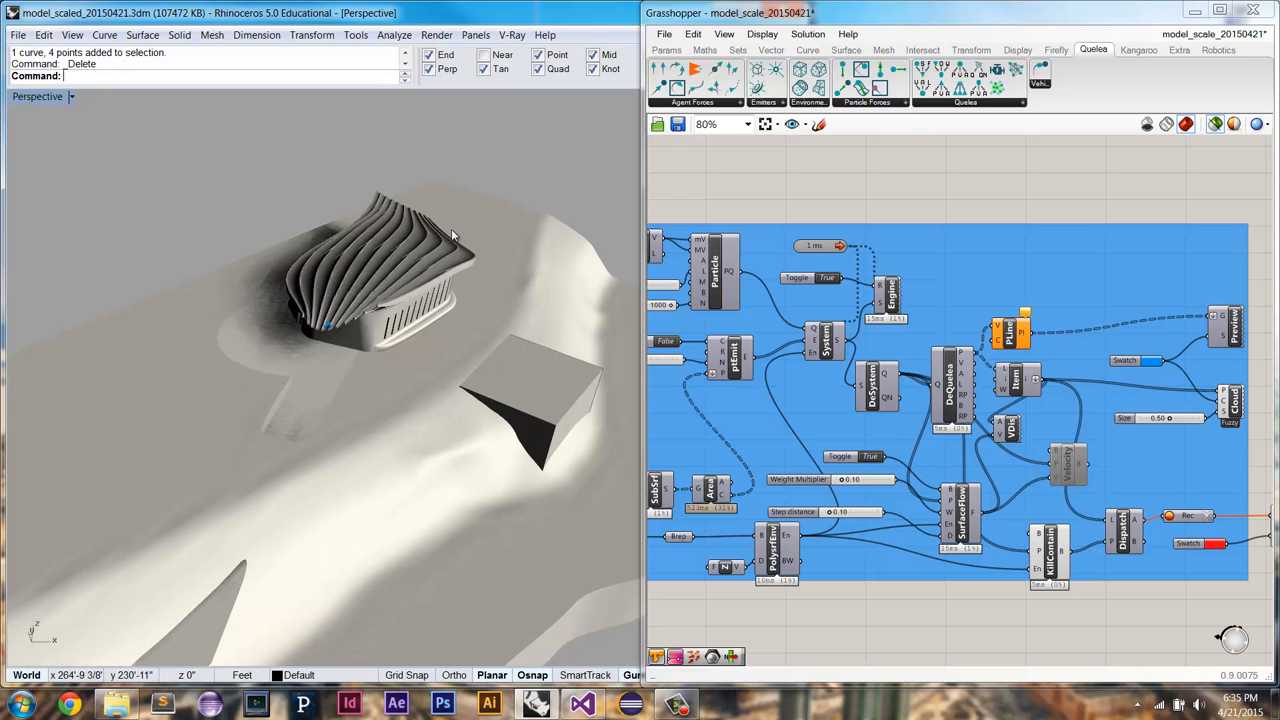
mouse_move(528, 238)
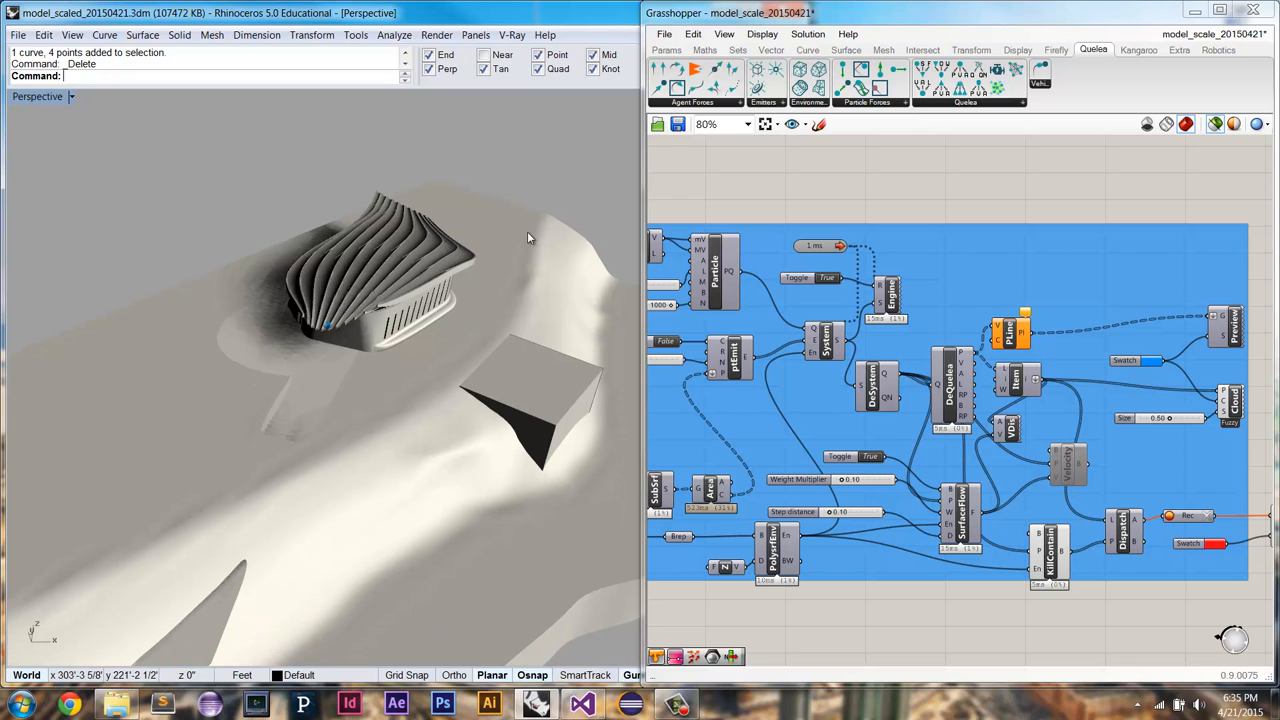
mouse_move(536, 190)
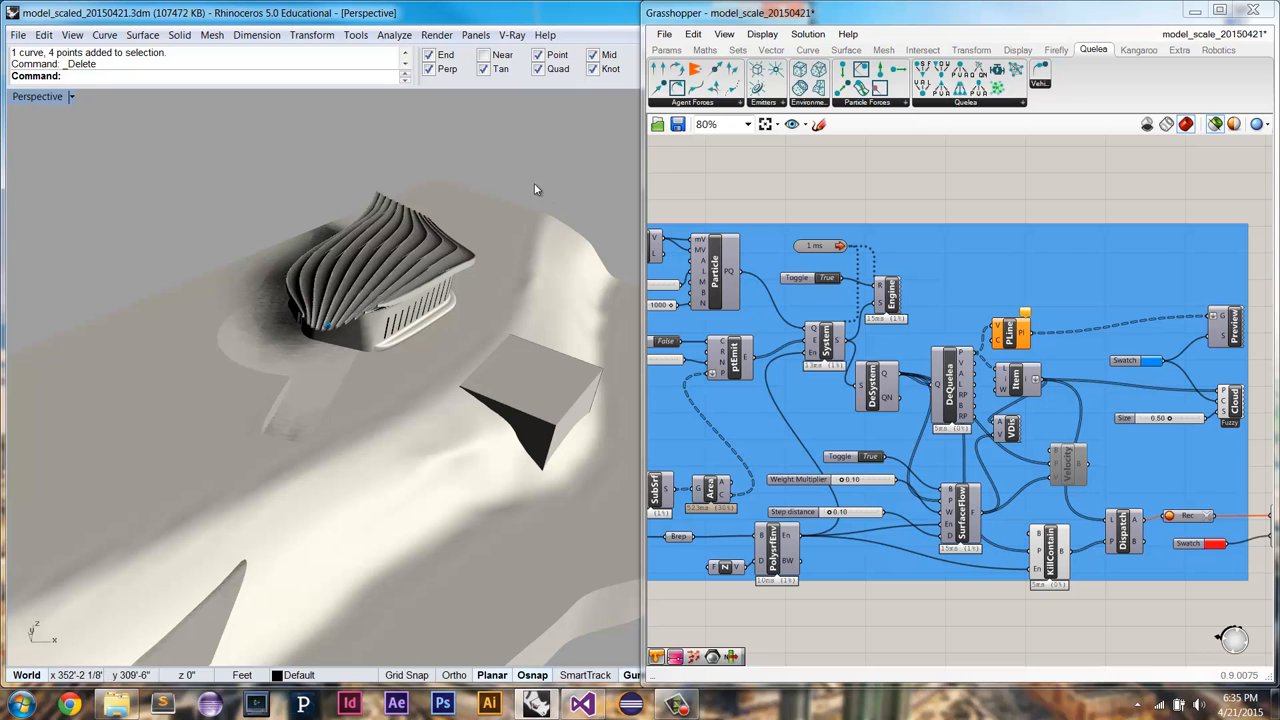
mouse_move(476, 276)
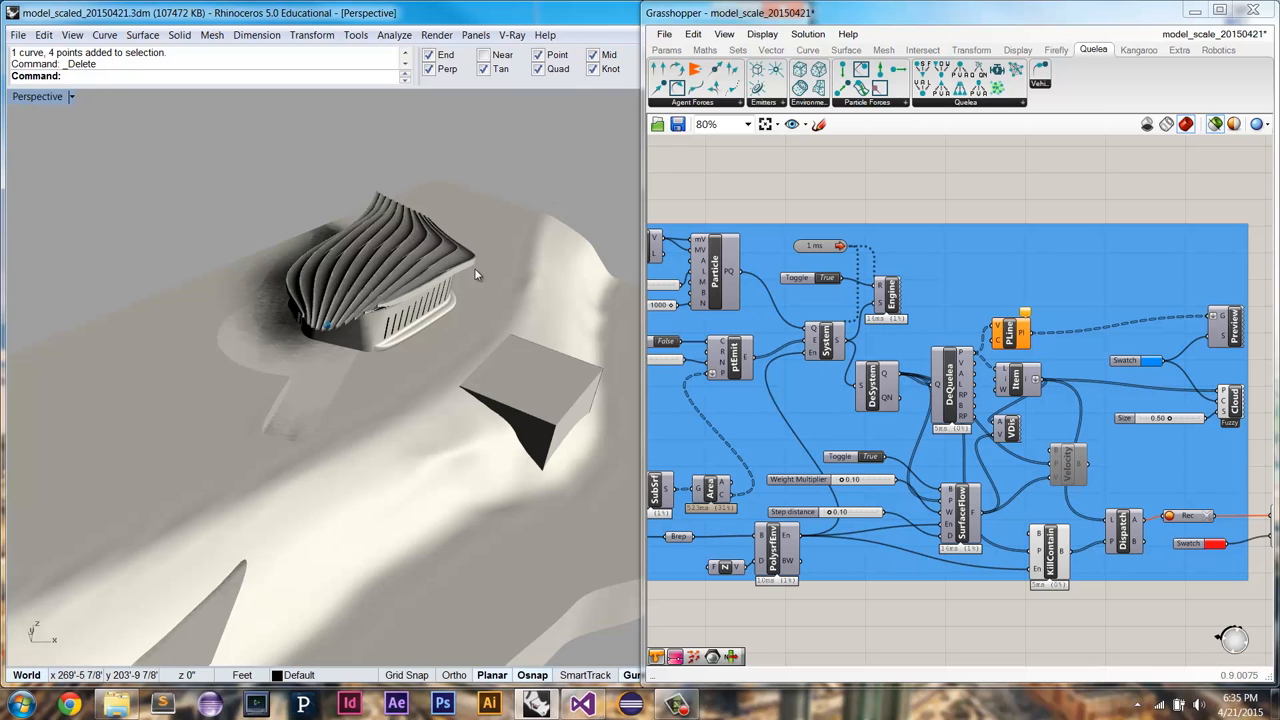
mouse_move(428, 364)
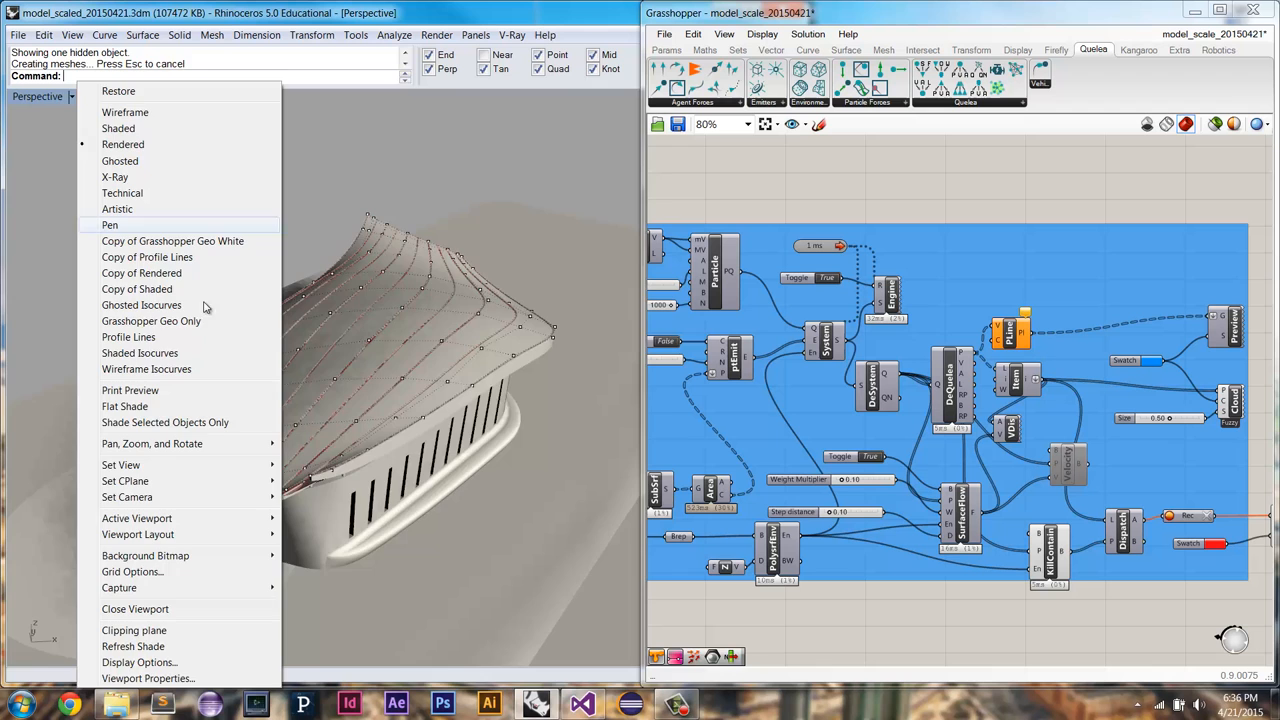
Step: Switch the Perspective viewport to the Grasshopper Geo Only display mode
left_click(152, 320)
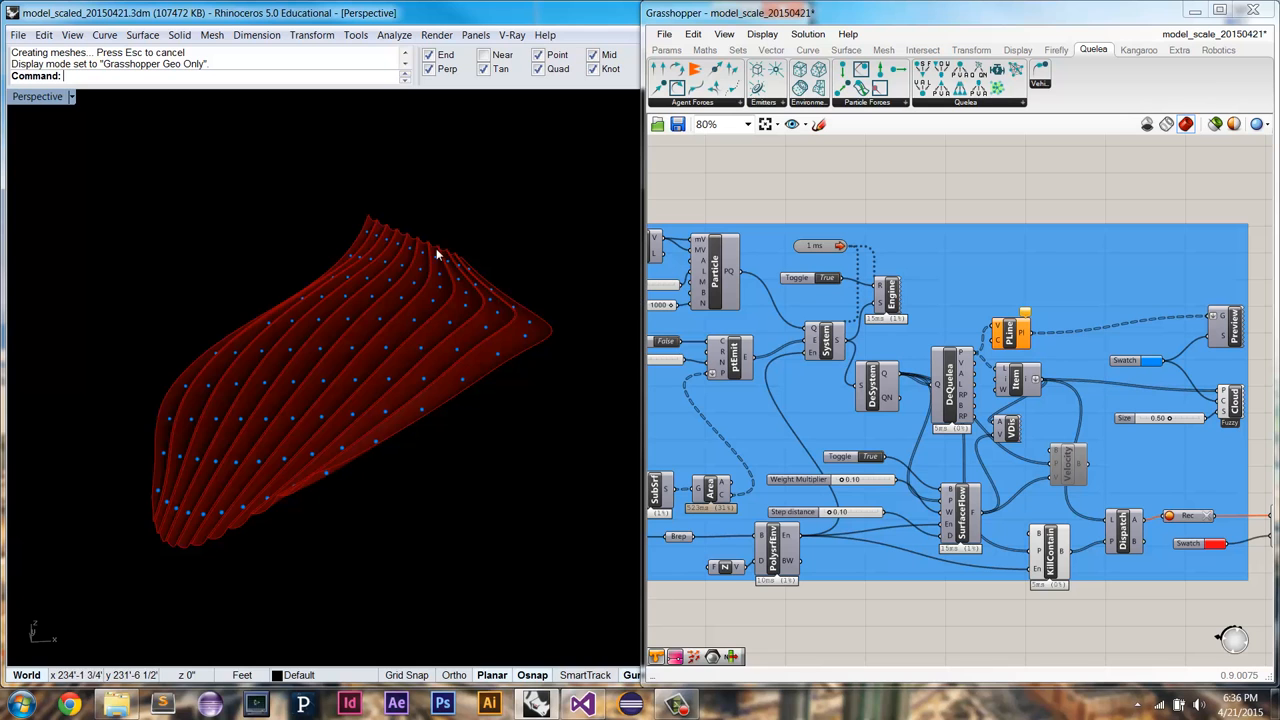
mouse_move(440, 268)
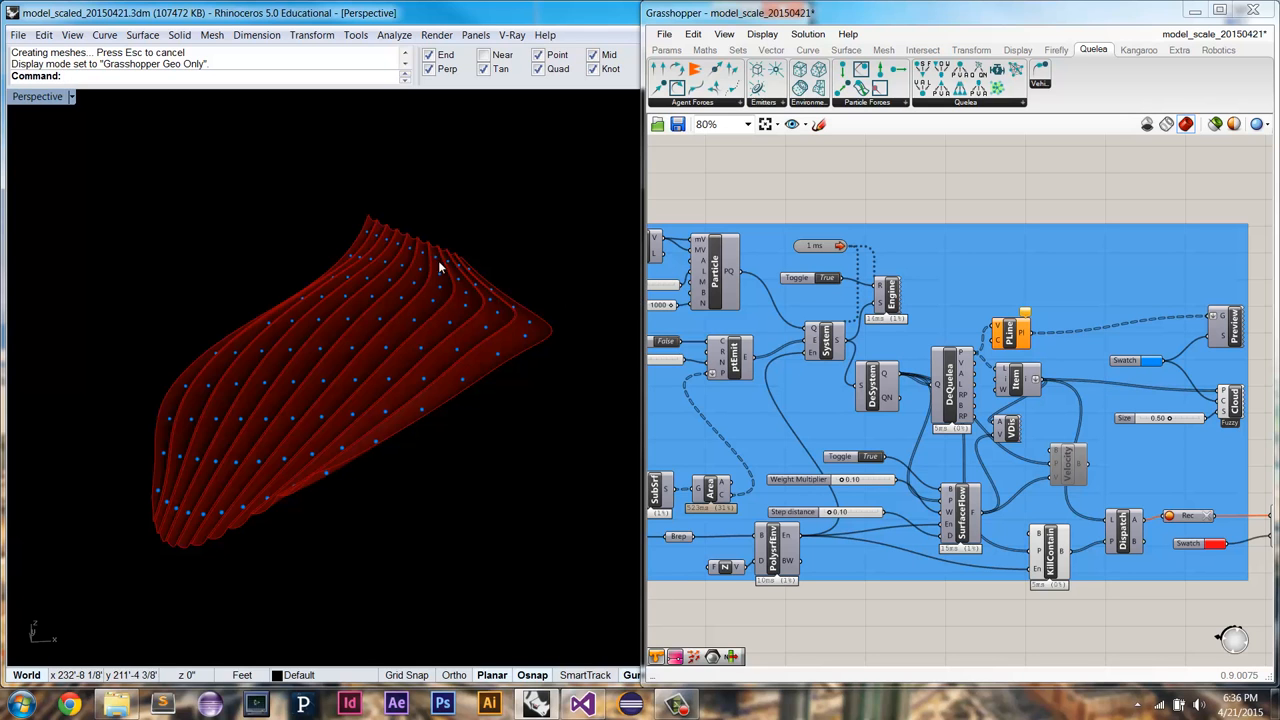
mouse_move(810, 284)
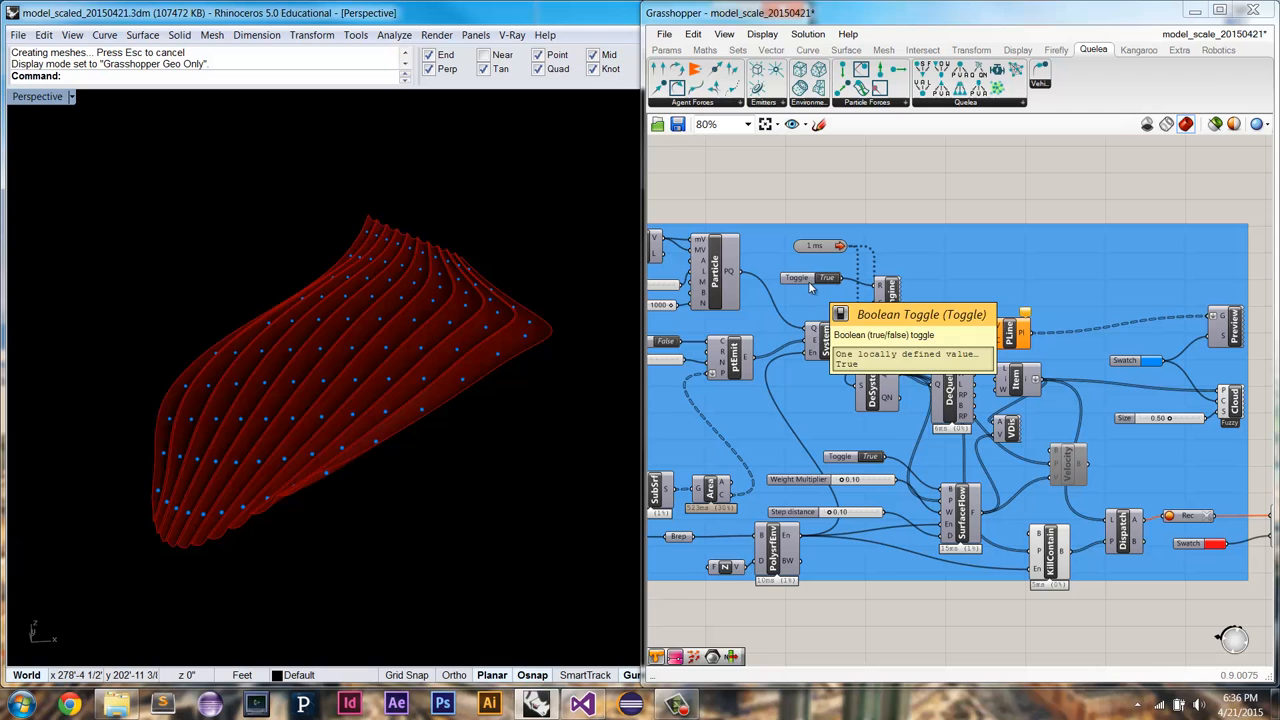
Step: Flip the Boolean Toggle to False so the Quelea particles stream down the roof
left_click(796, 276)
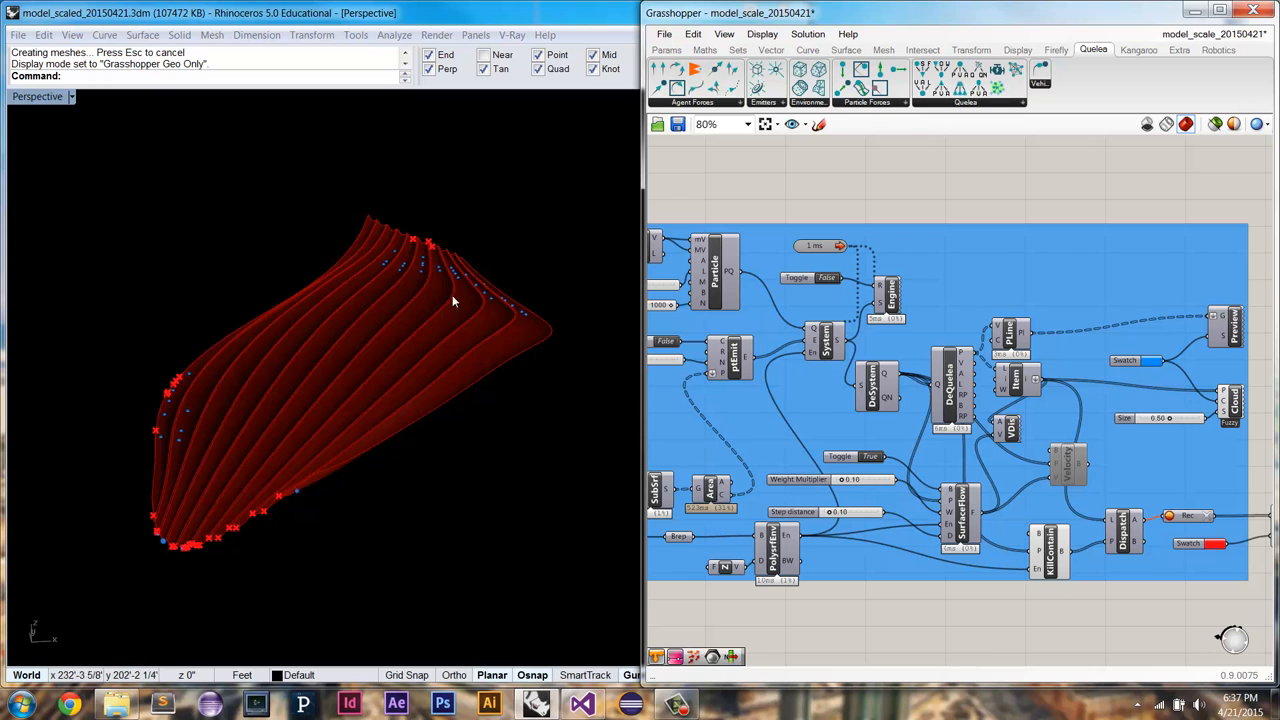
mouse_move(396, 316)
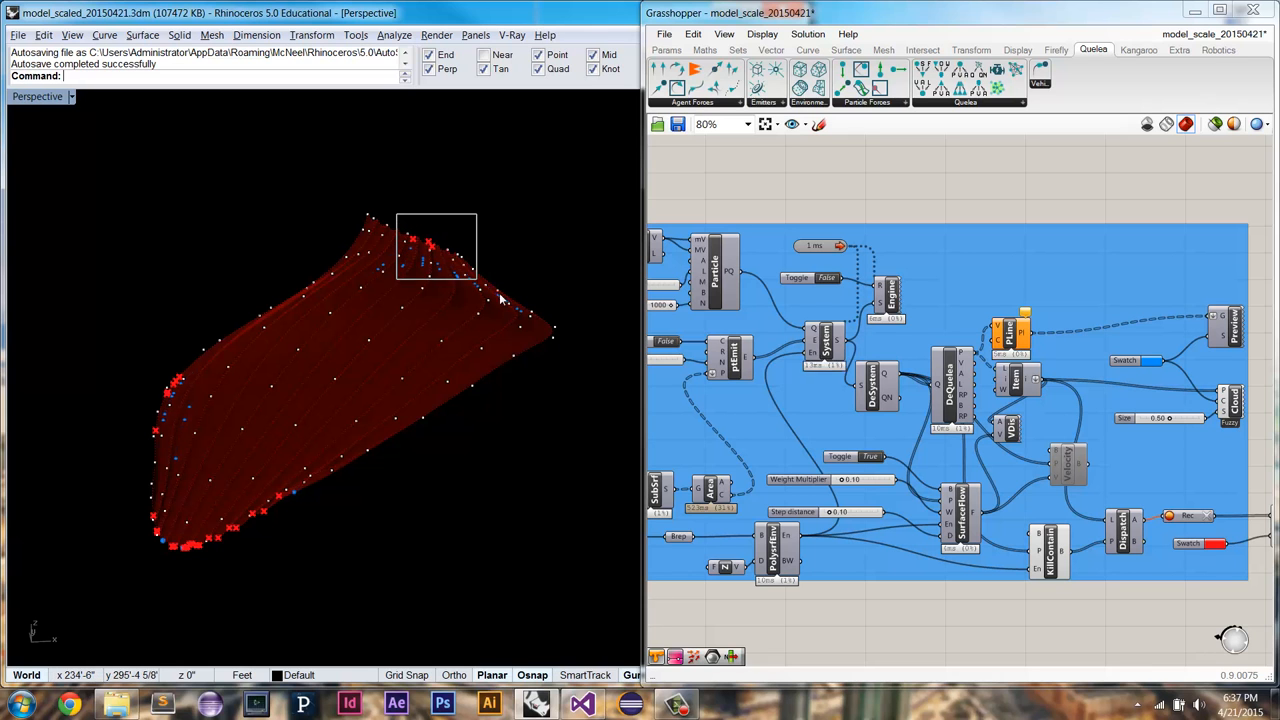
Step: Window-select the roof's upper-edge control points and drag them upward with the gumball
left_click_drag(396, 212, 476, 284)
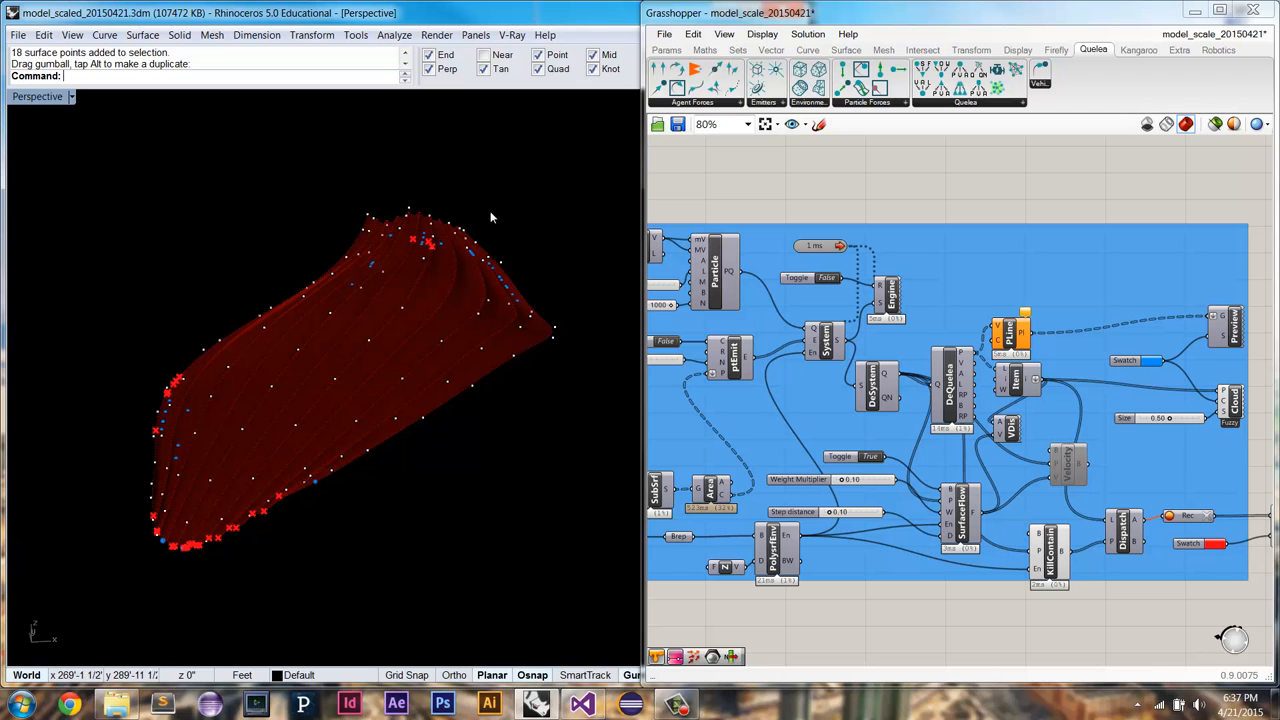
left_click_drag(490, 220, 500, 284)
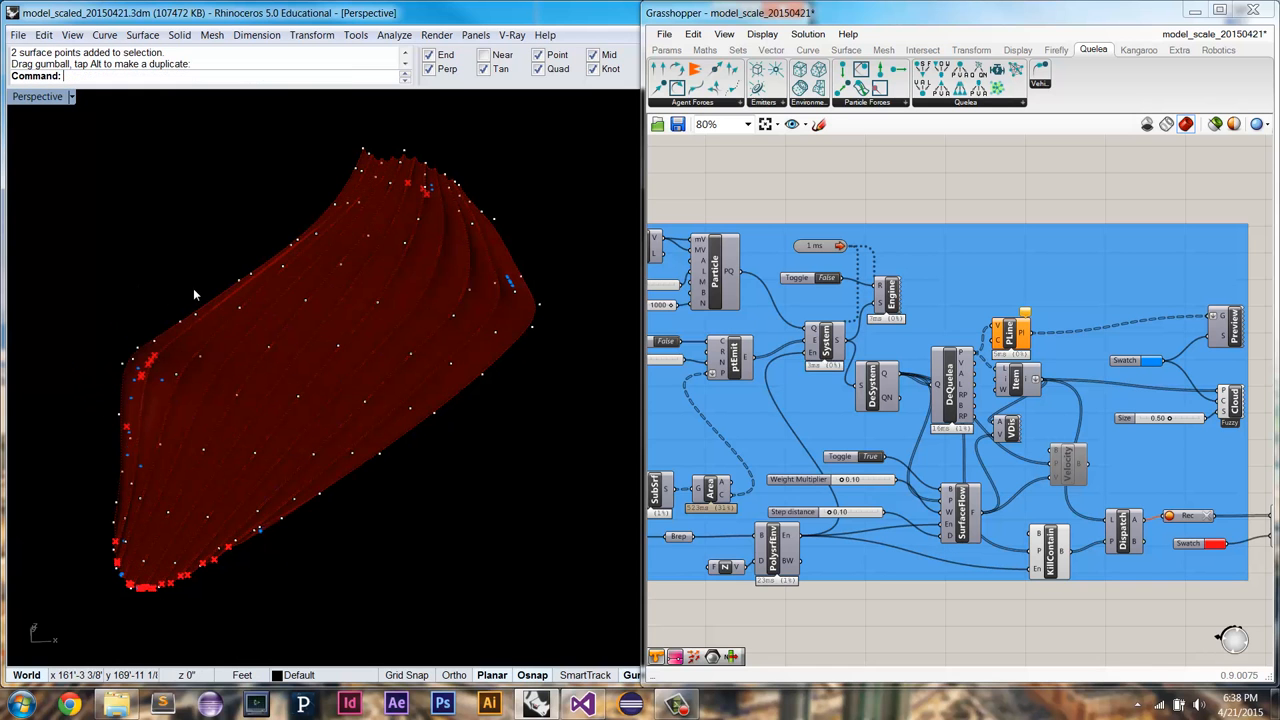
mouse_move(452, 436)
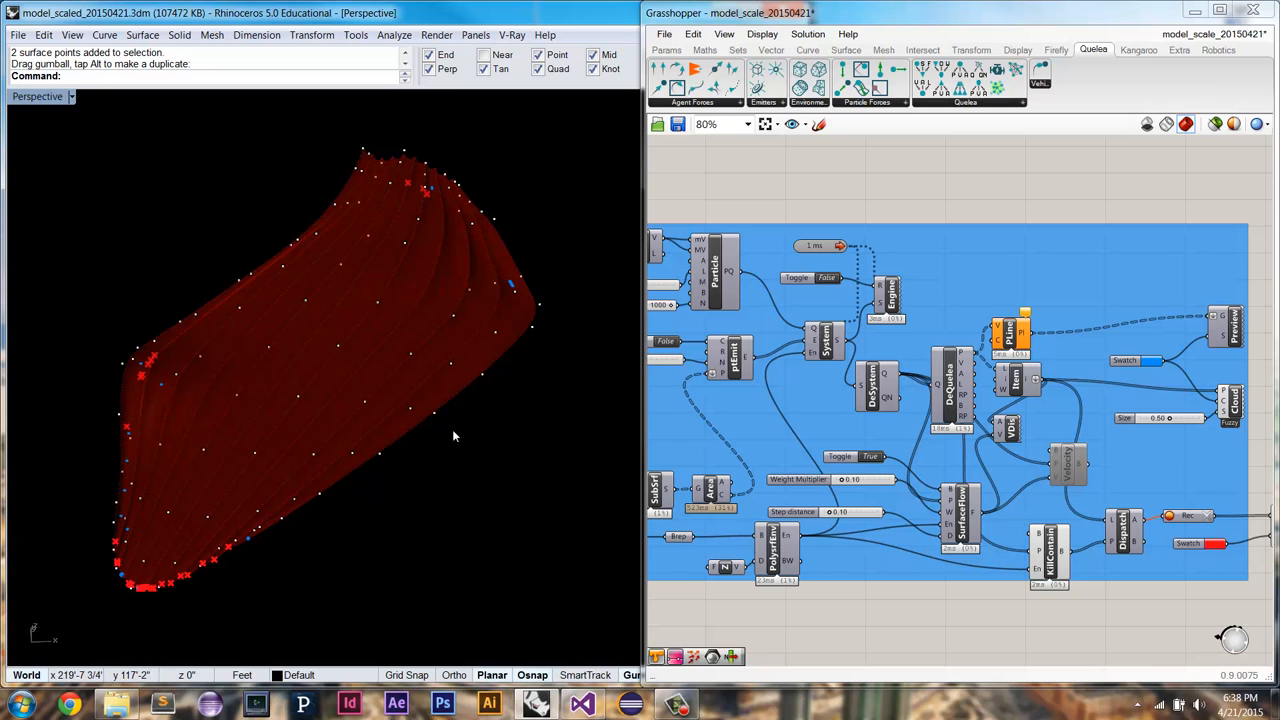
mouse_move(436, 262)
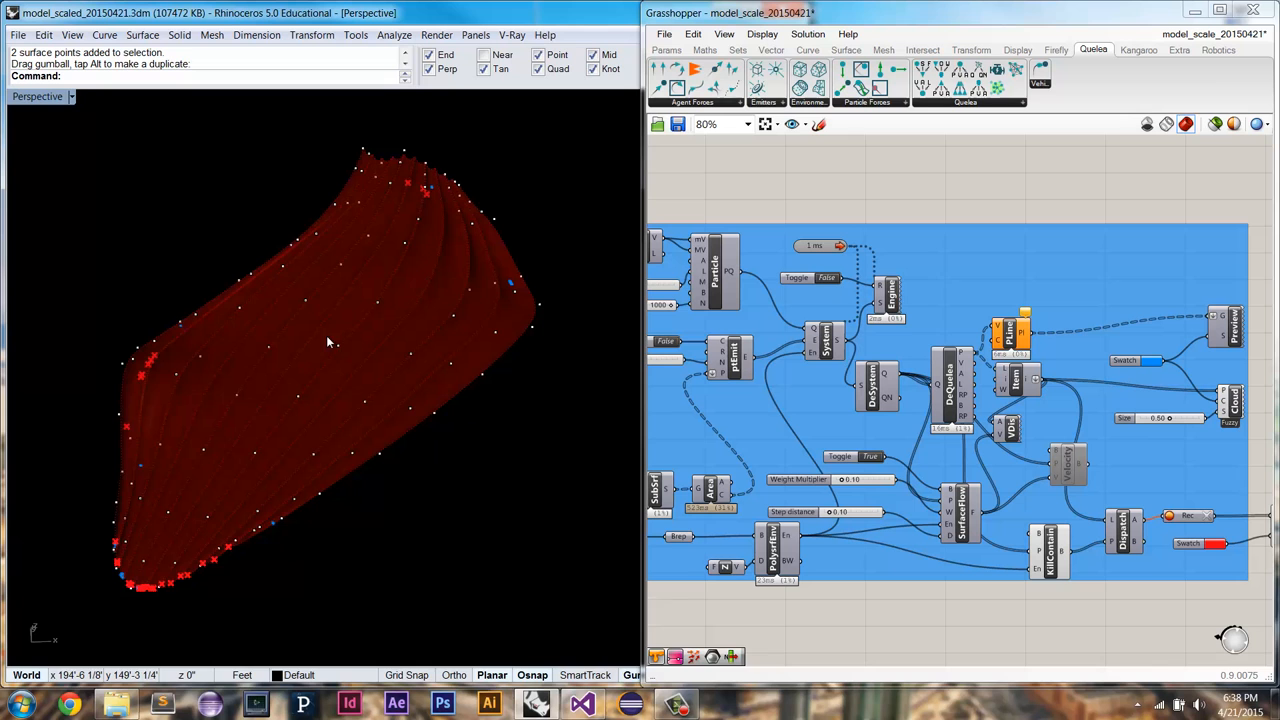
mouse_move(350, 408)
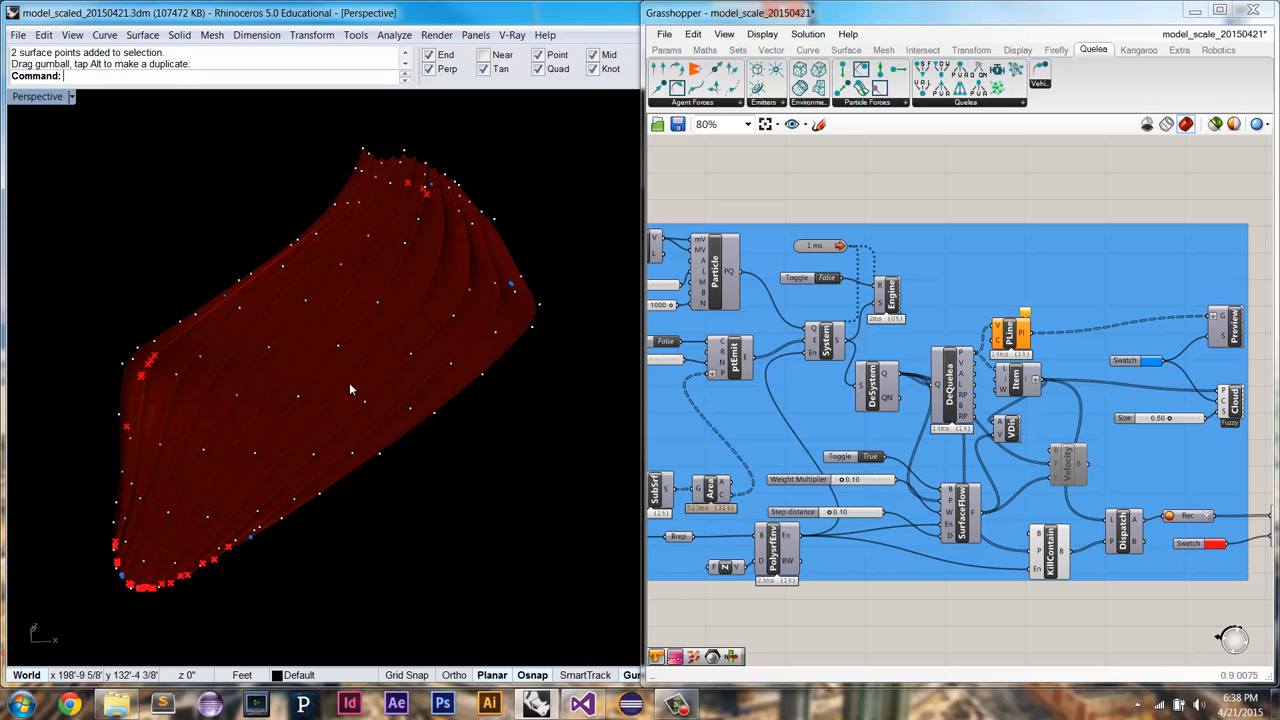
mouse_move(412, 356)
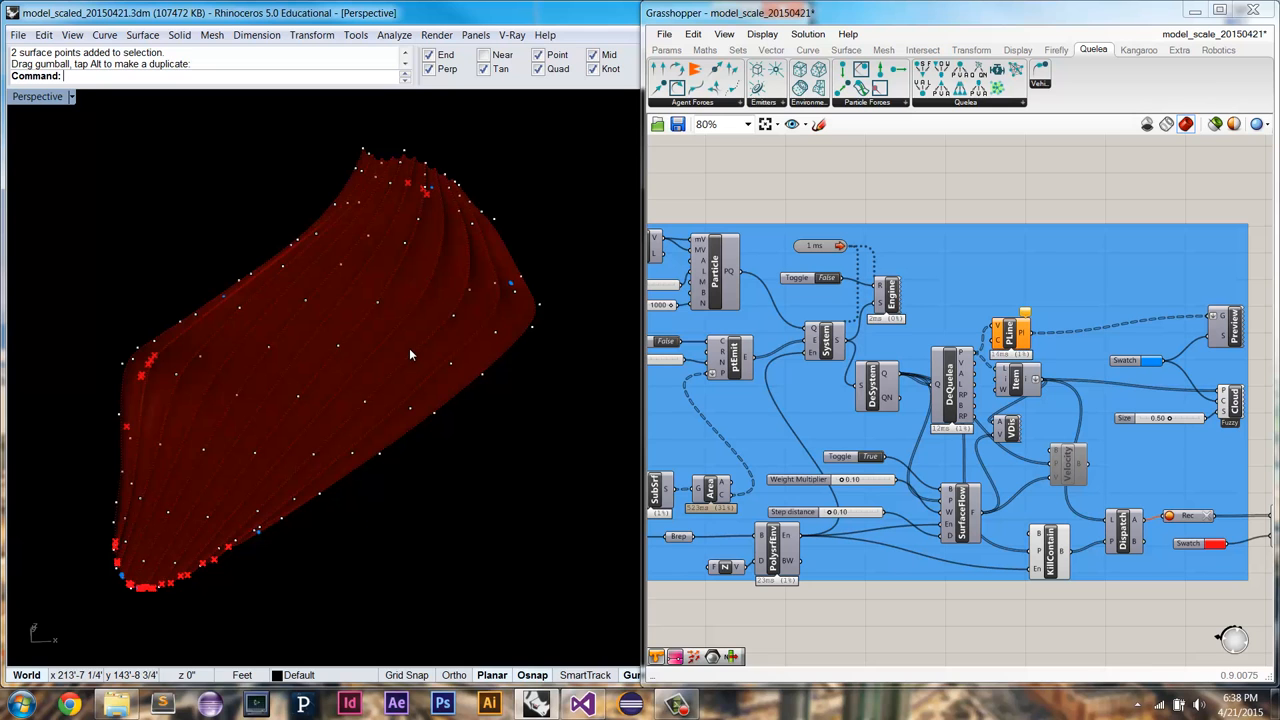